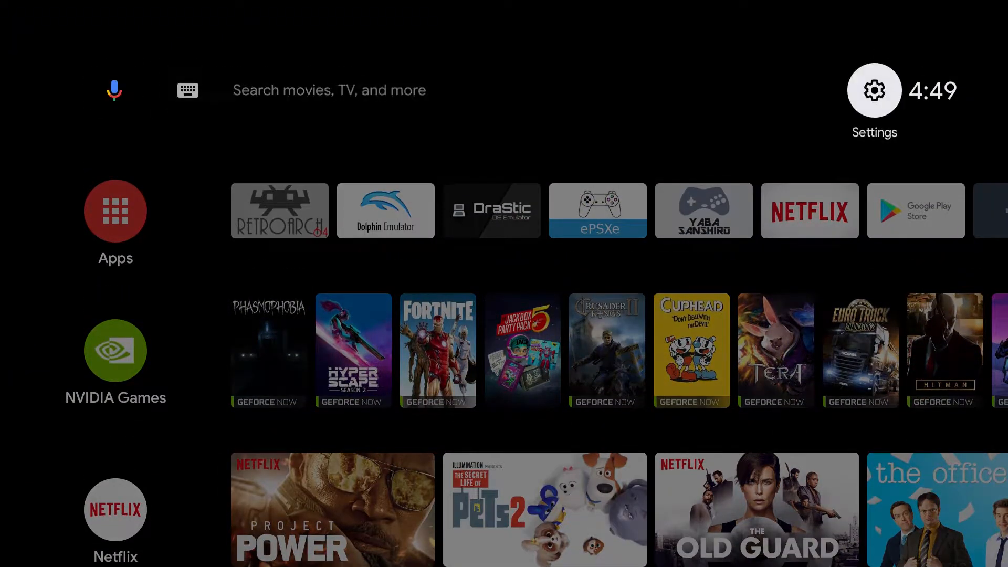
- Check the TV's remotes and accessories and network settings, then return to the home screen
click(873, 90)
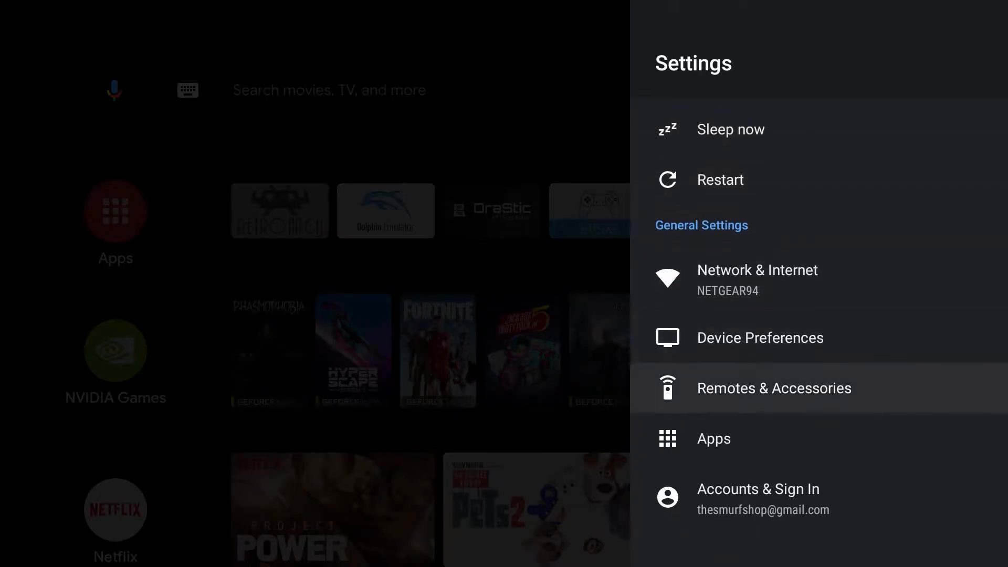
click(773, 387)
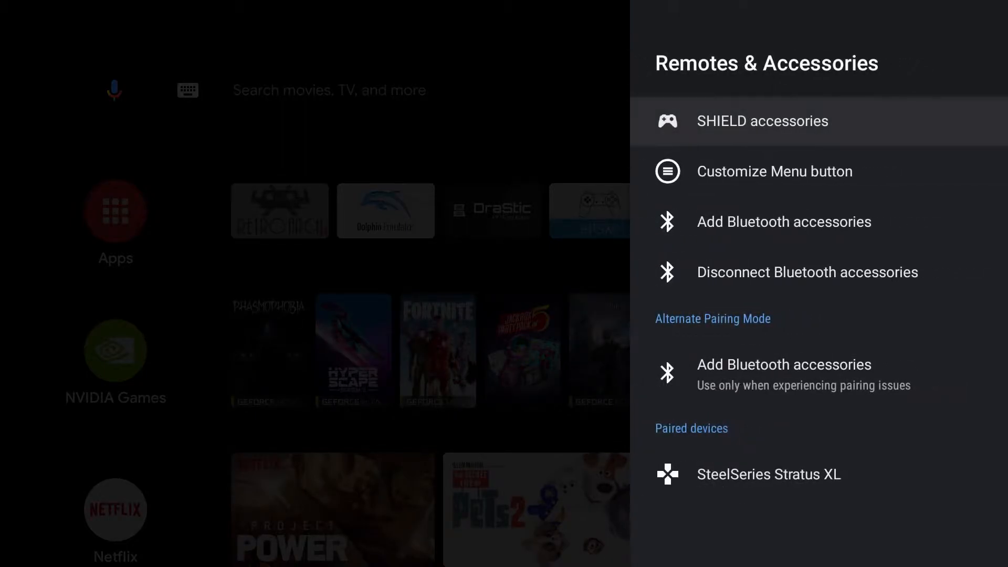
click(783, 221)
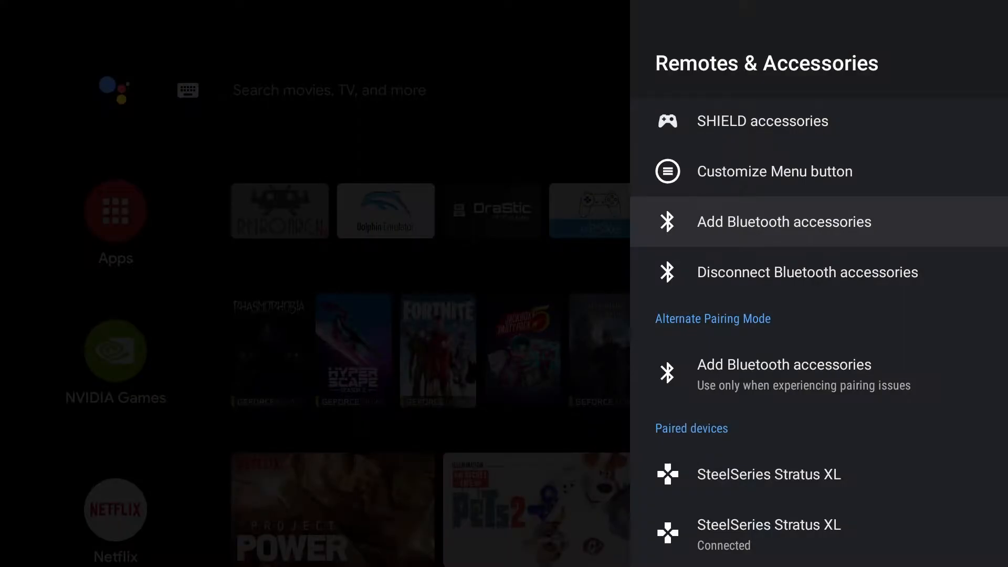
key(back)
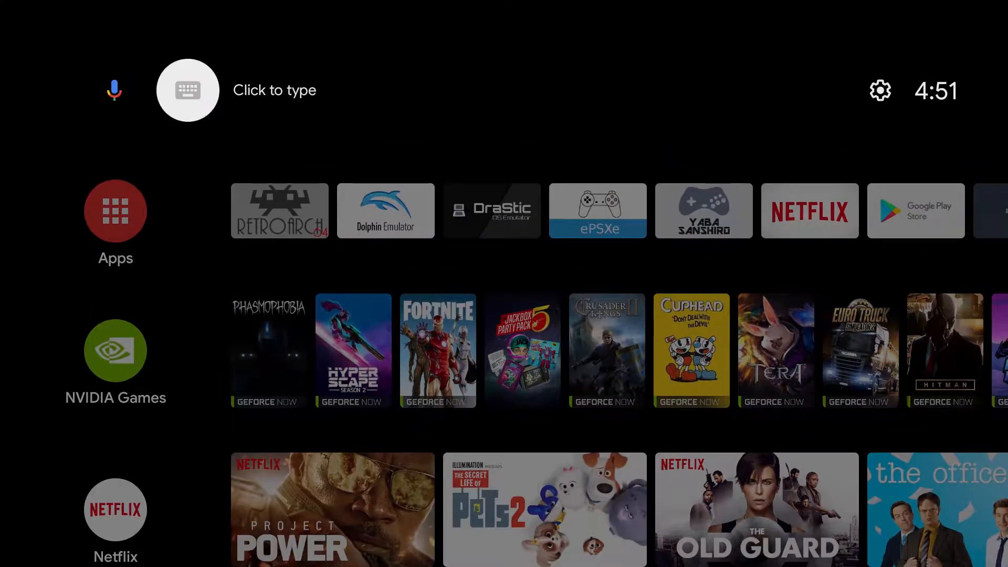
click(879, 89)
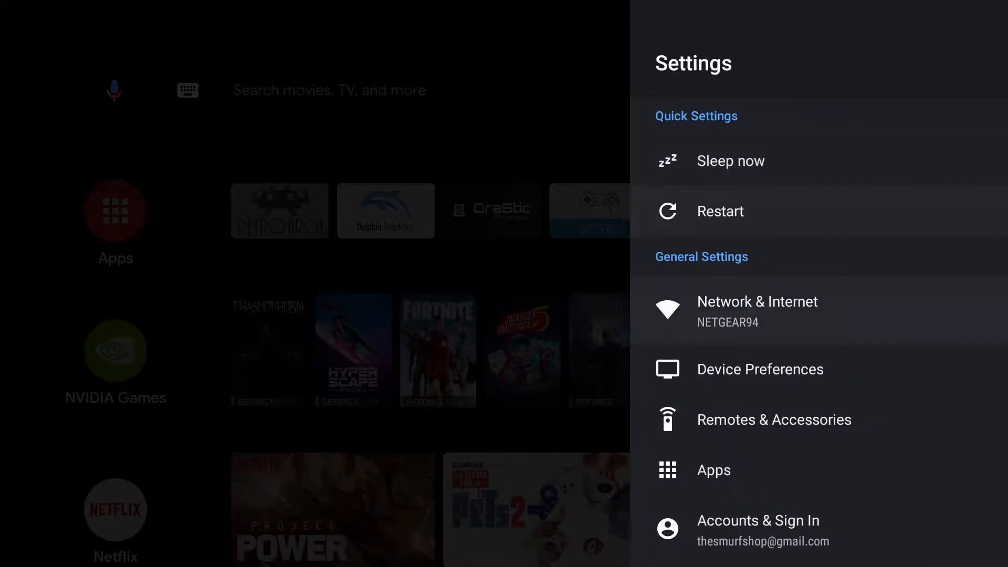
click(757, 312)
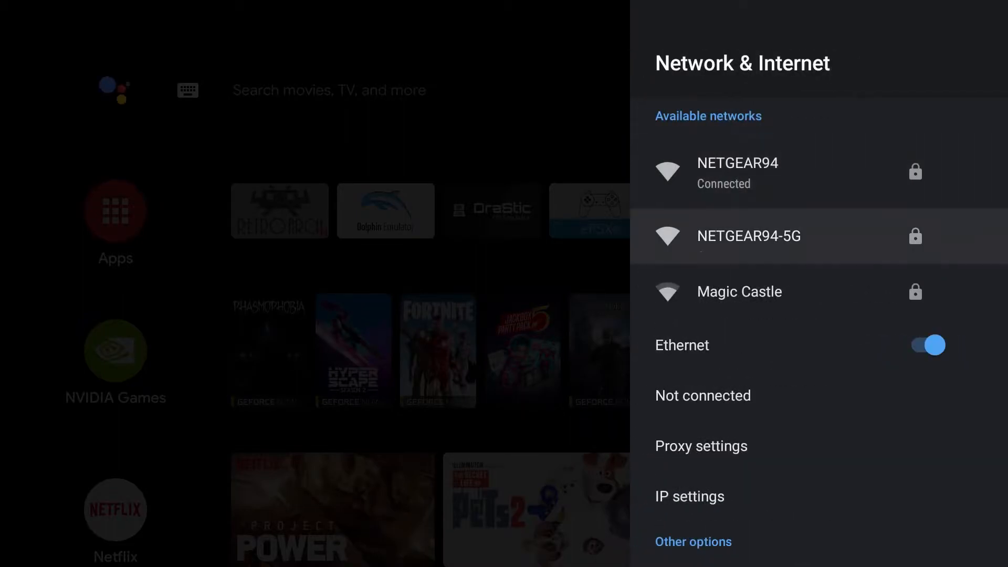
key(Back)
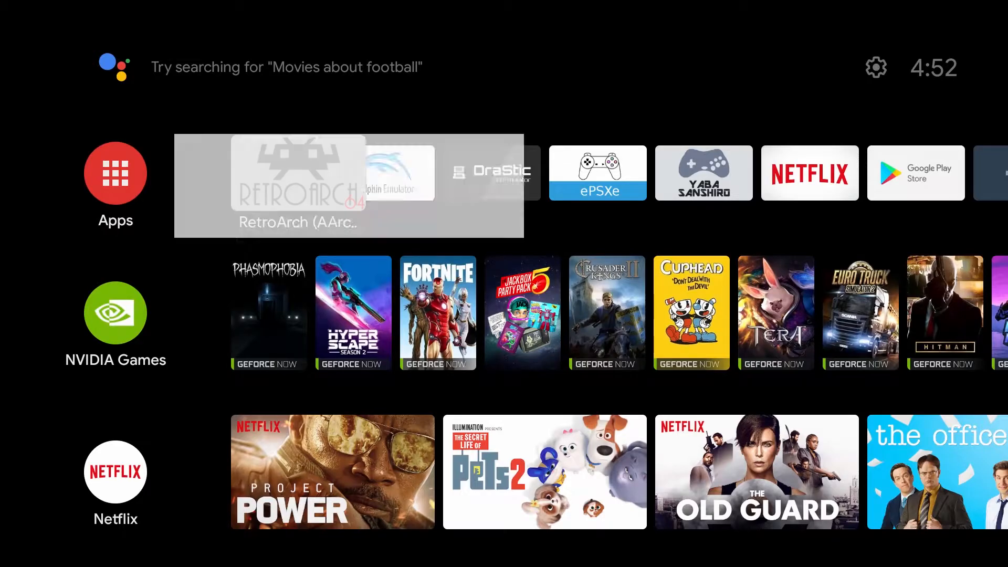
- Review RetroArch's input hotkey list down to Save State Slot and Rewind
click(296, 172)
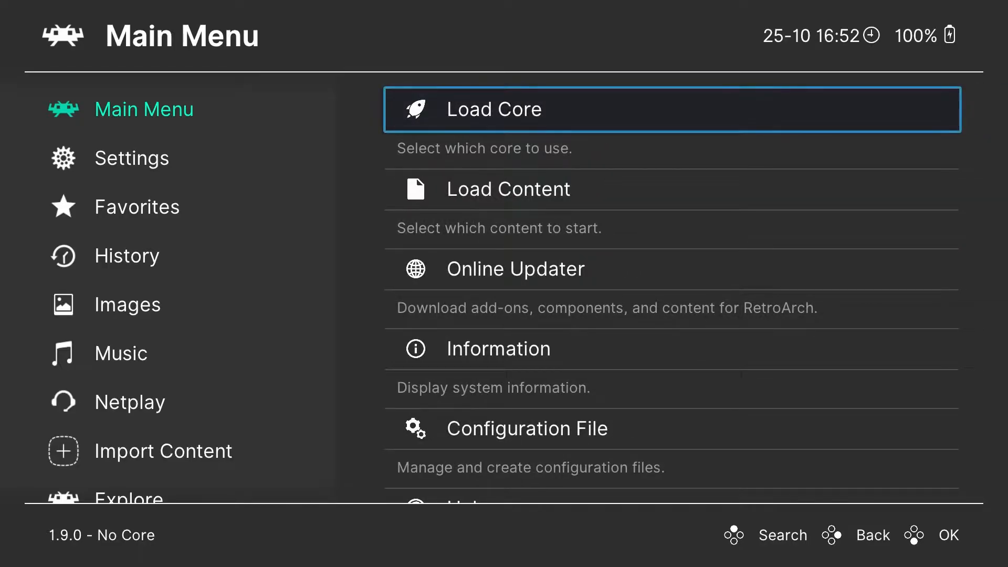
click(131, 157)
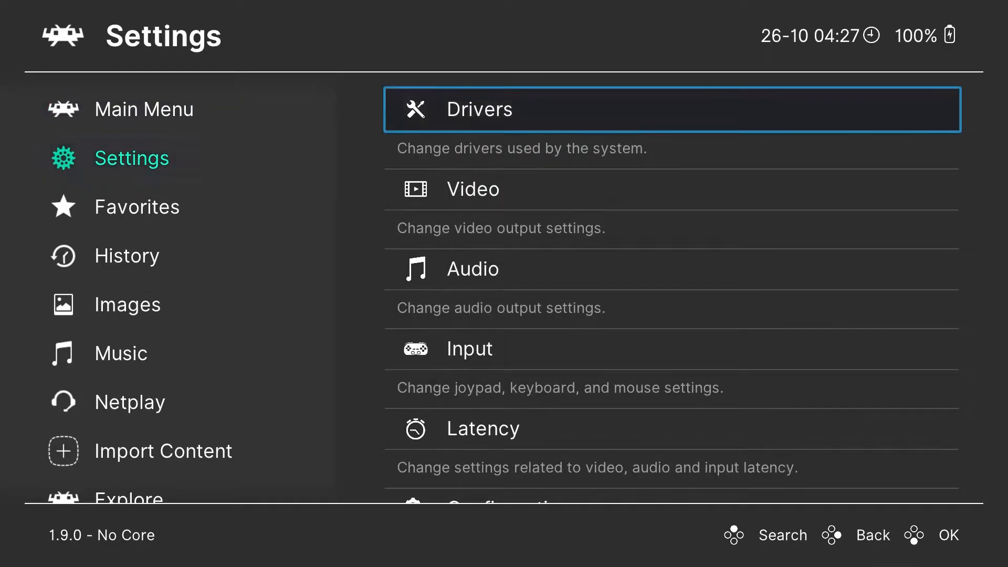
click(469, 349)
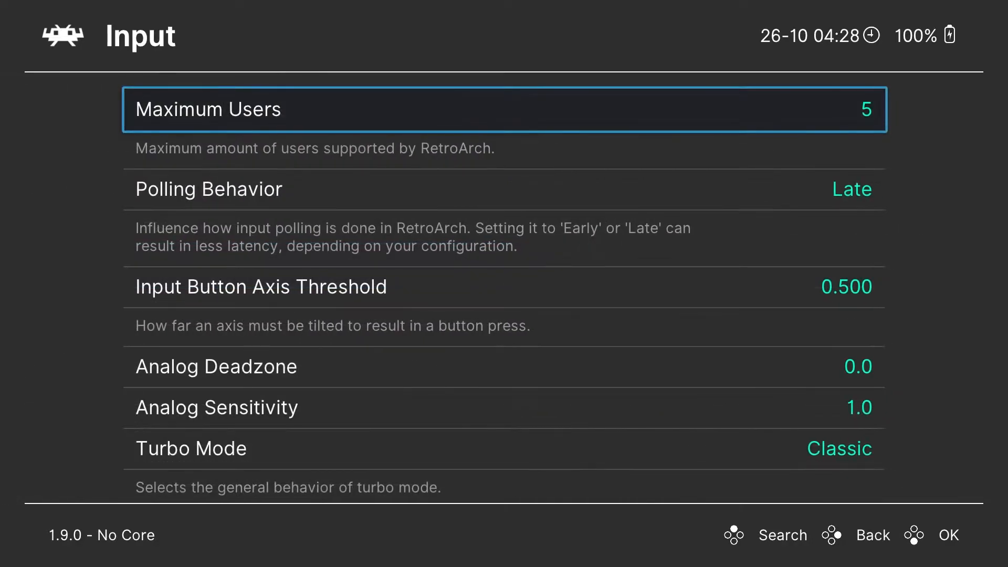
scroll(down, 3)
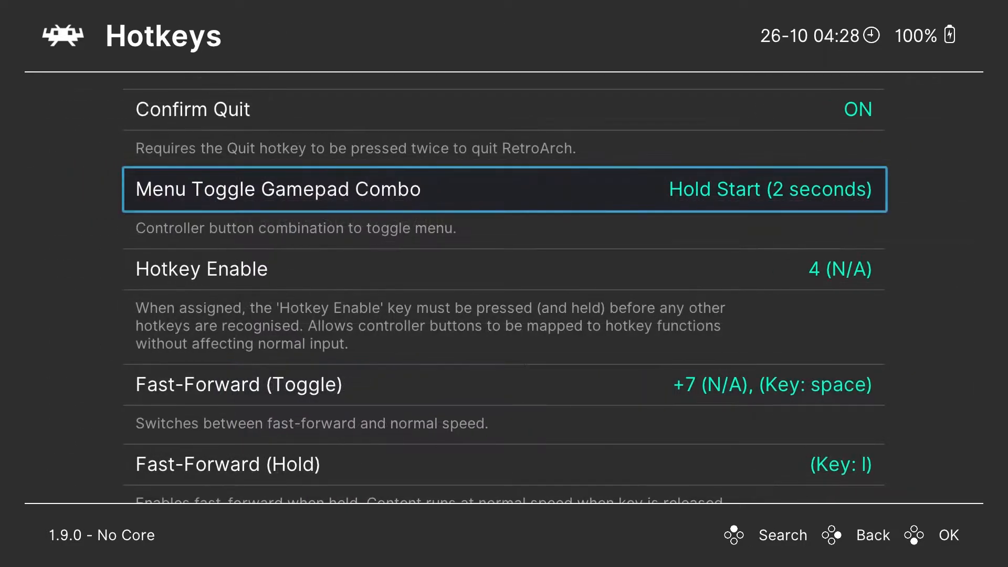
scroll(down, 3)
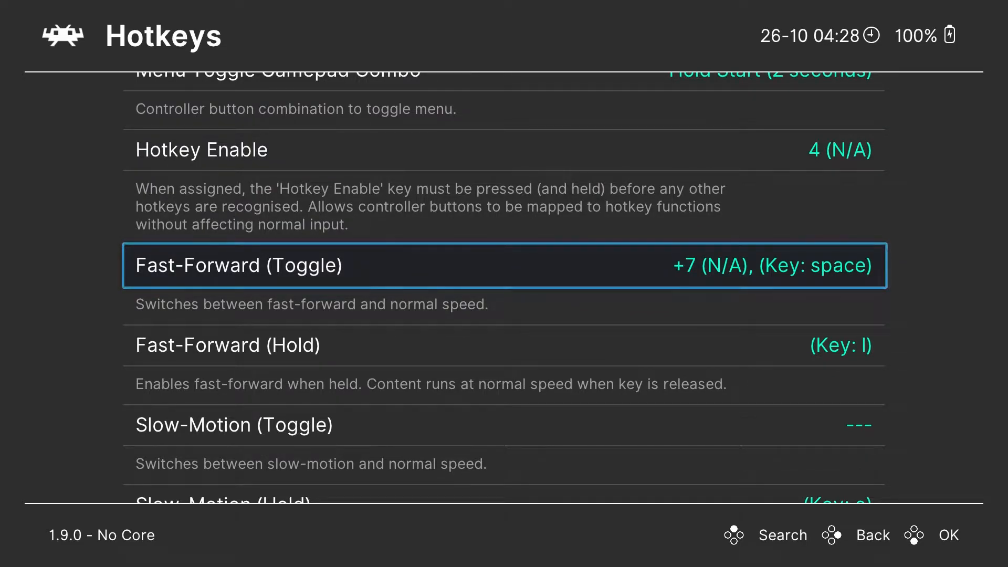
scroll(down, 3)
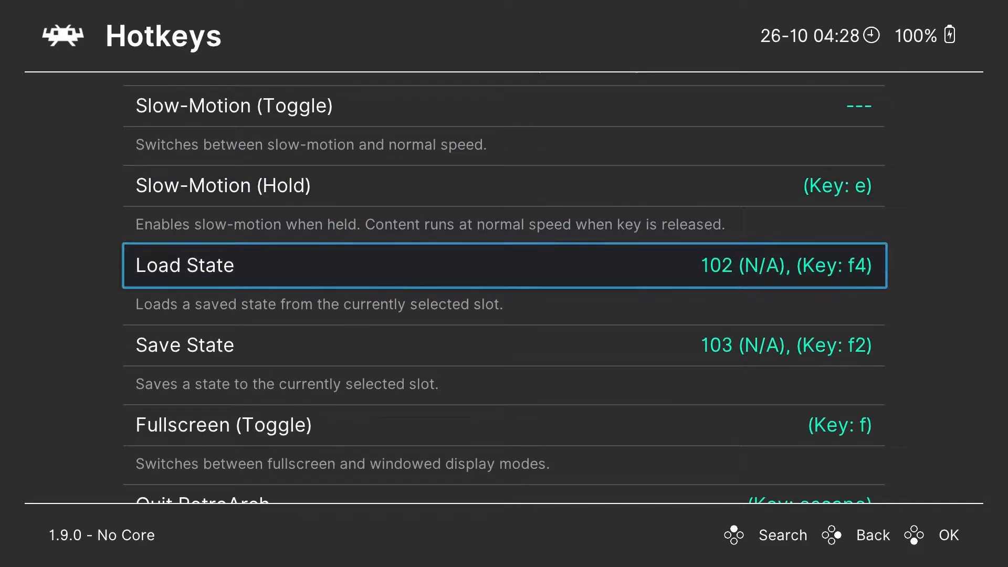
scroll(down, 3)
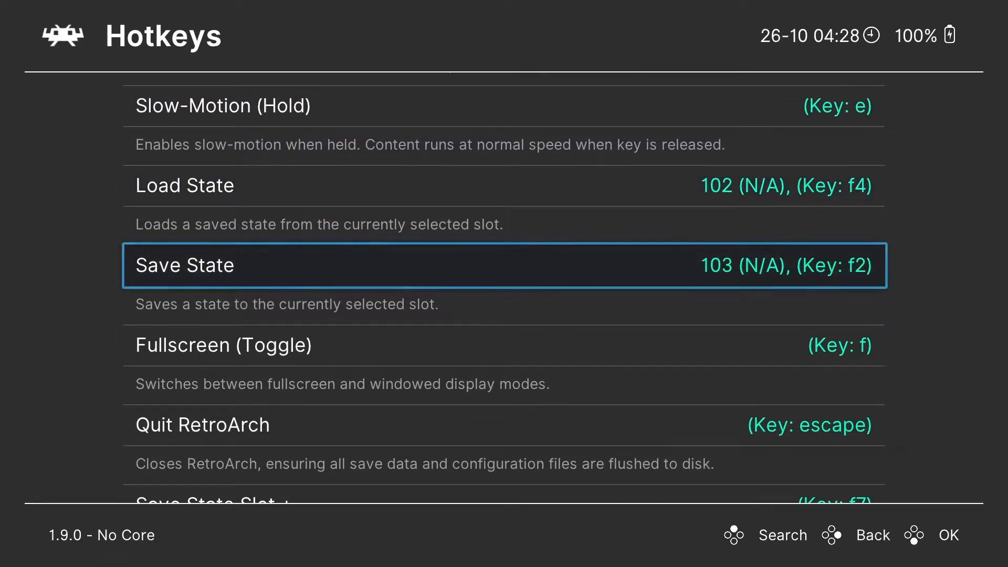
scroll(down, 3)
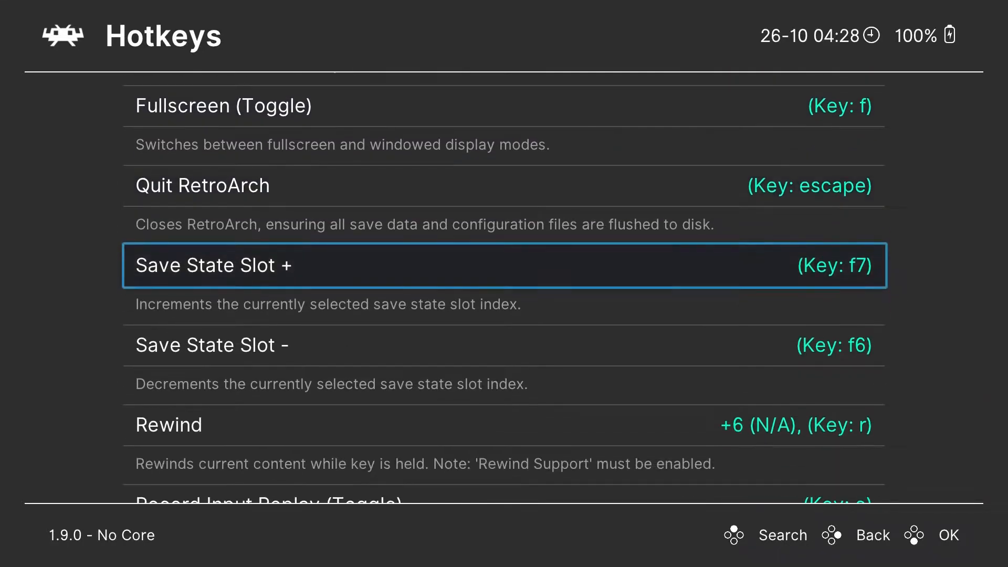
scroll(down, 3)
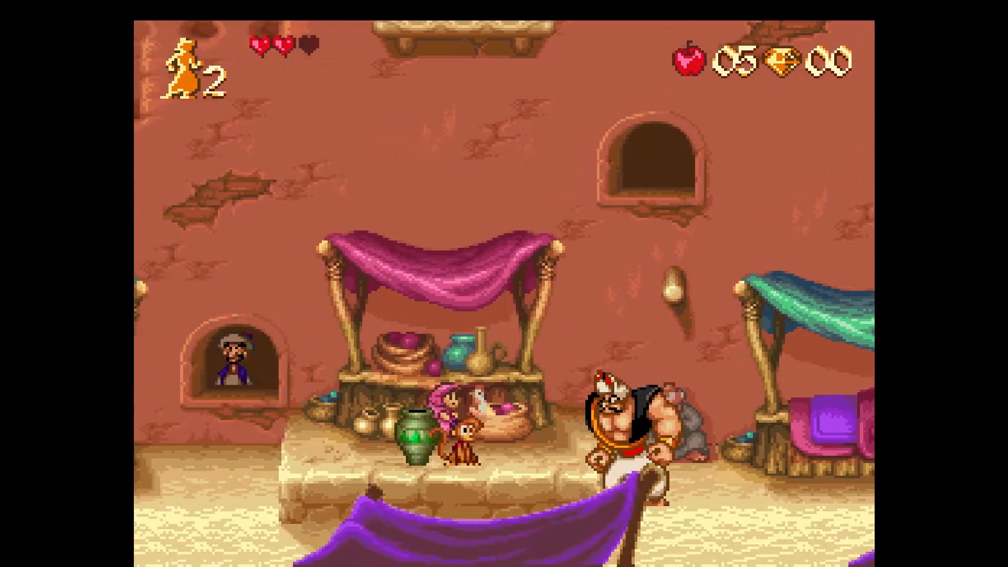
- Quit RetroArch from its in-game main menu, returning to the TV home screen
key(F1)
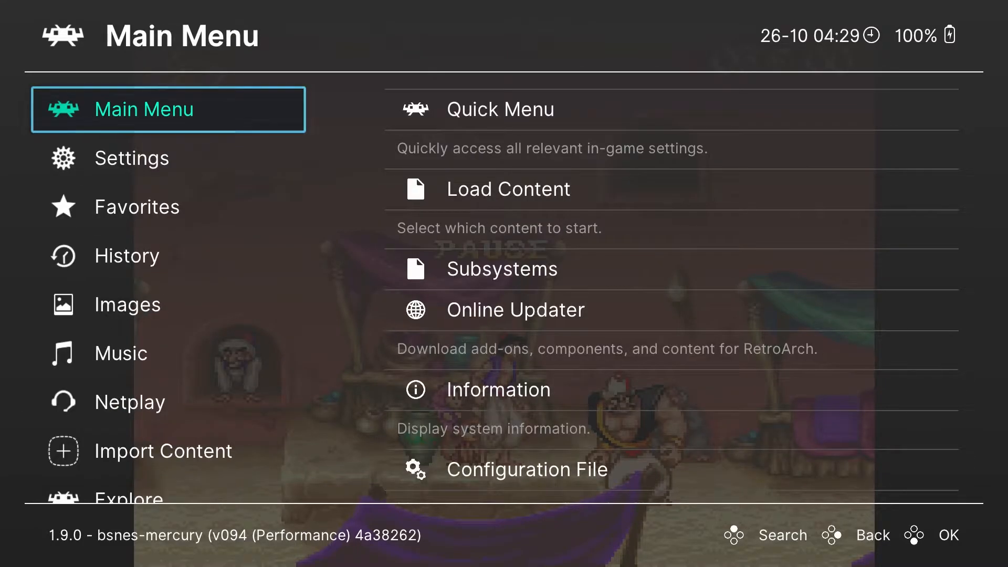
scroll(down, 3)
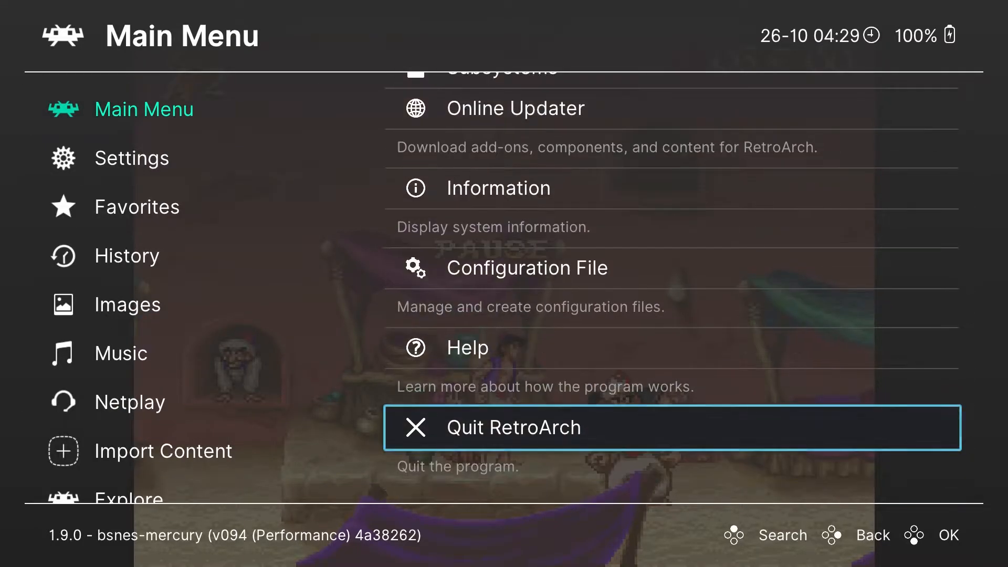
click(512, 428)
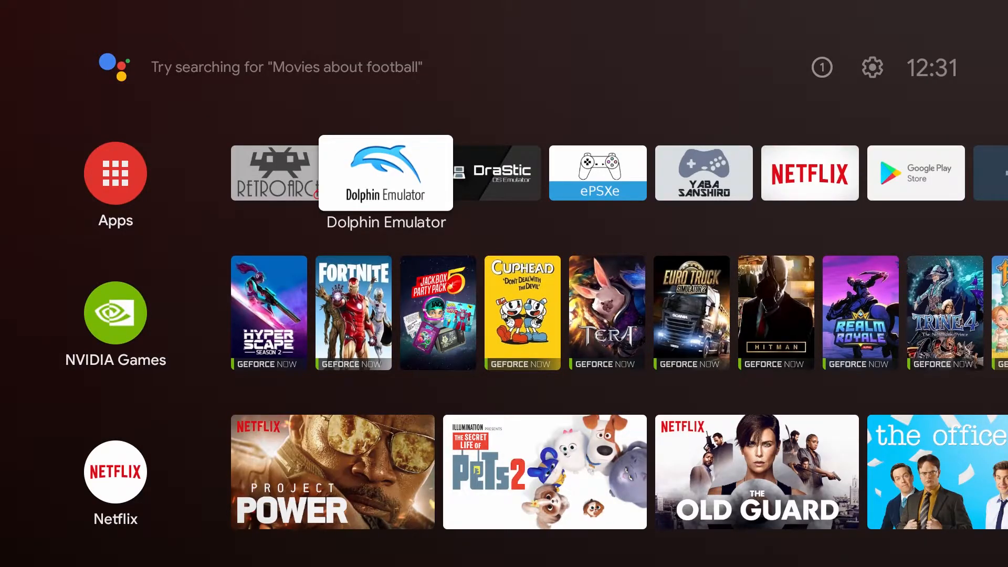
- View Dolphin's GameCube Controller 1 mappings on the SteelSeries Stratus XL, then reach Add Folder to Library
click(385, 172)
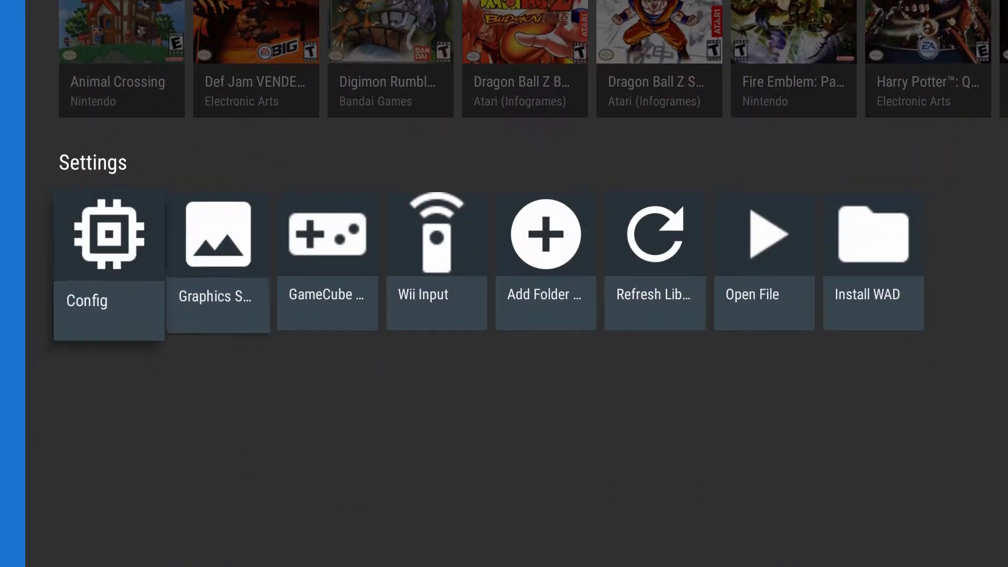
click(327, 263)
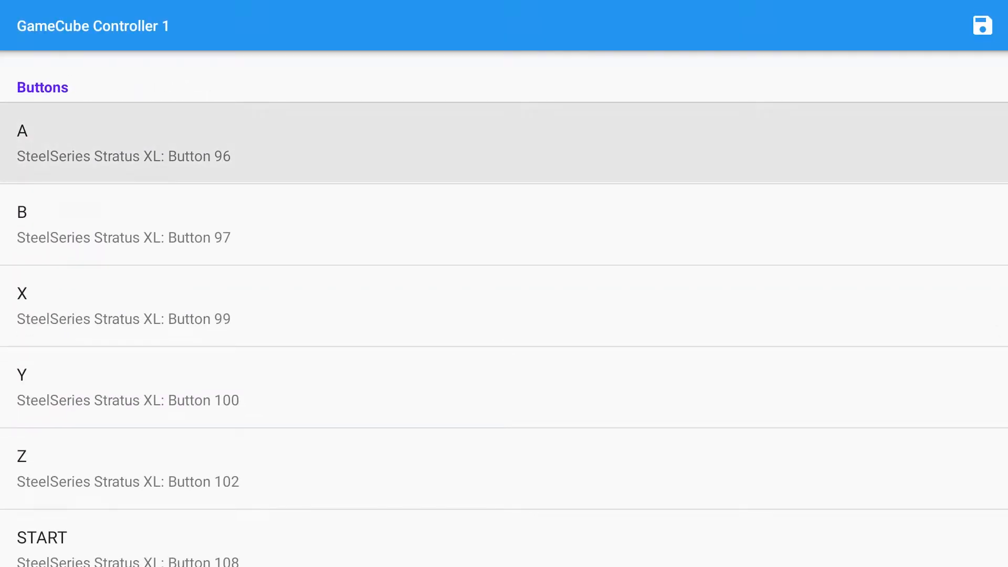
scroll(down, 3)
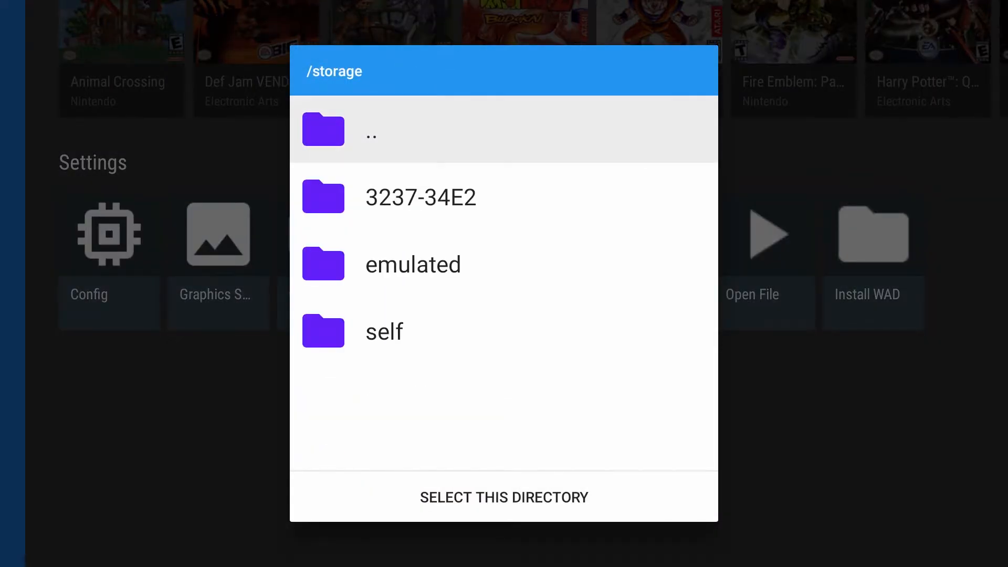
- Add /storage/3237-34E2/GameCube to Dolphin's game library and exit to the home screen
click(421, 197)
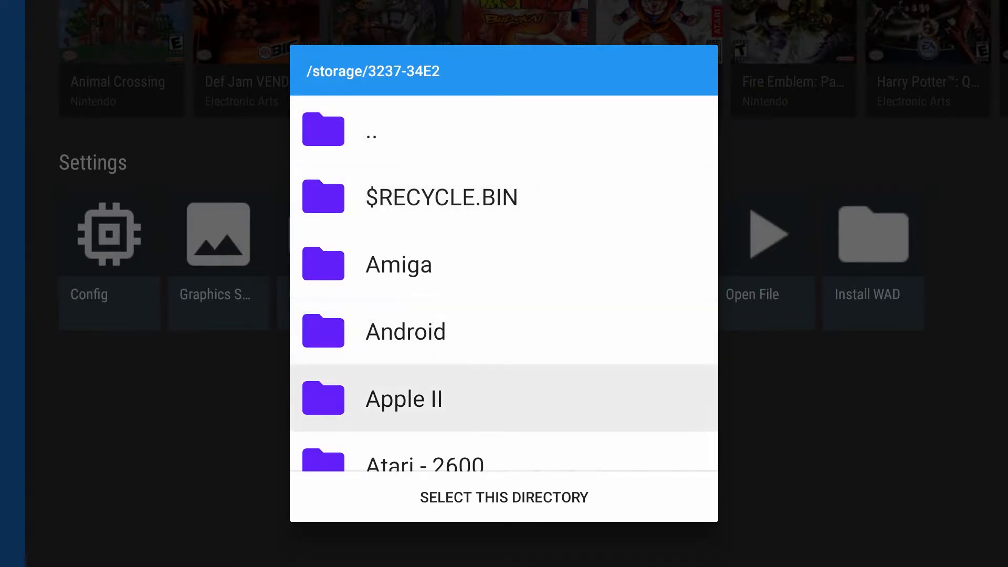
scroll(down, 3)
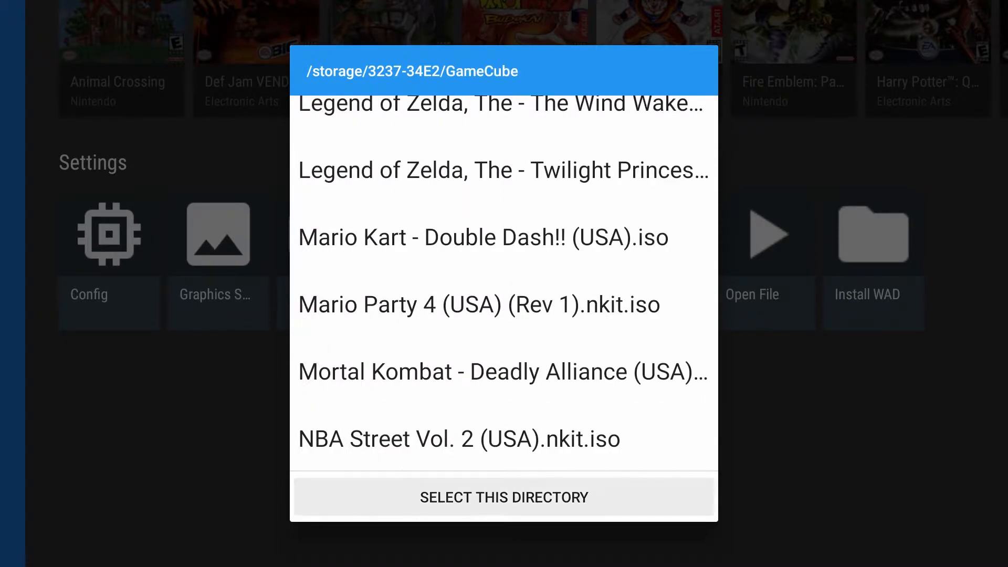
click(504, 497)
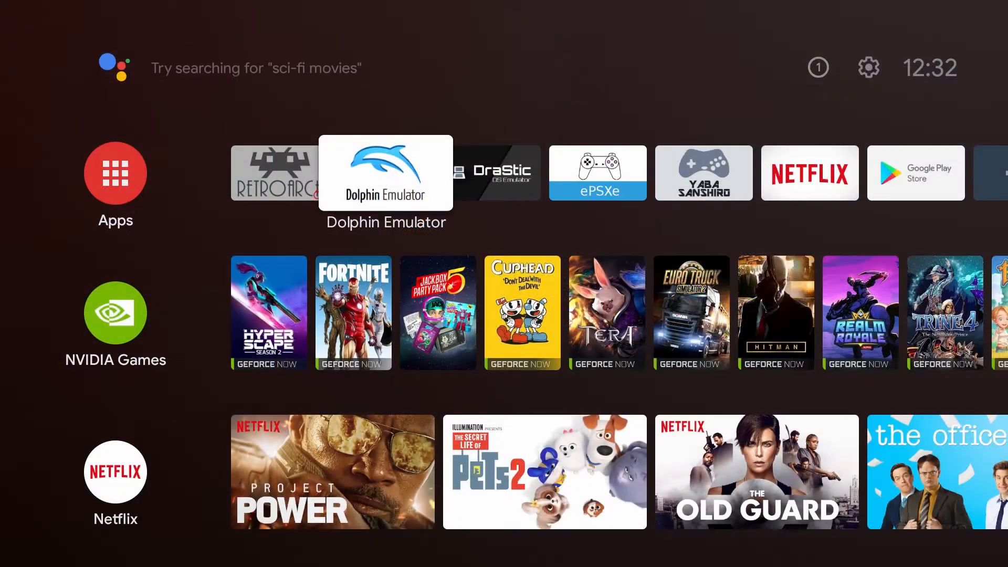
- Select the Microsoft X-Box 360 pad key mapping in DraStic's external controller settings
click(496, 172)
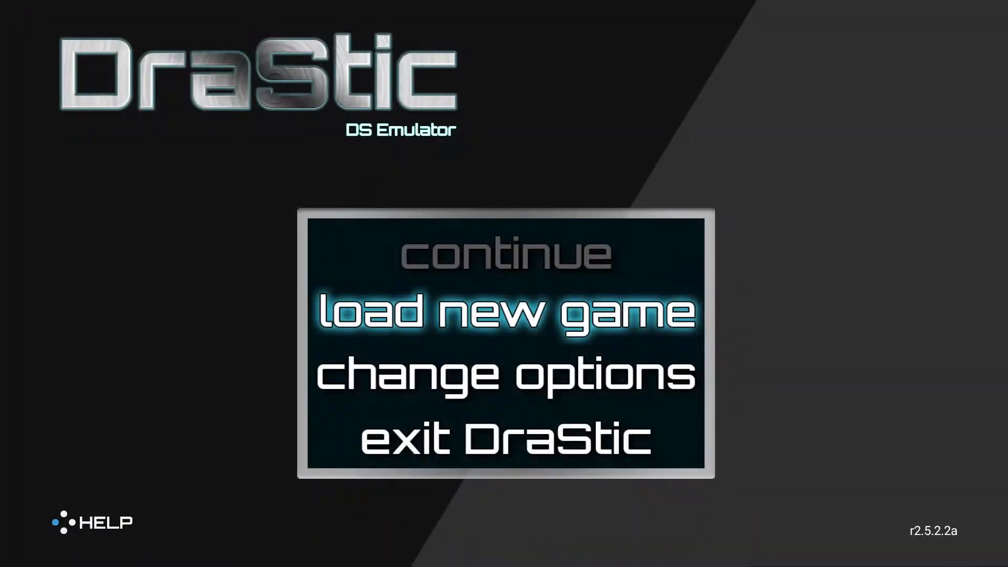
click(505, 313)
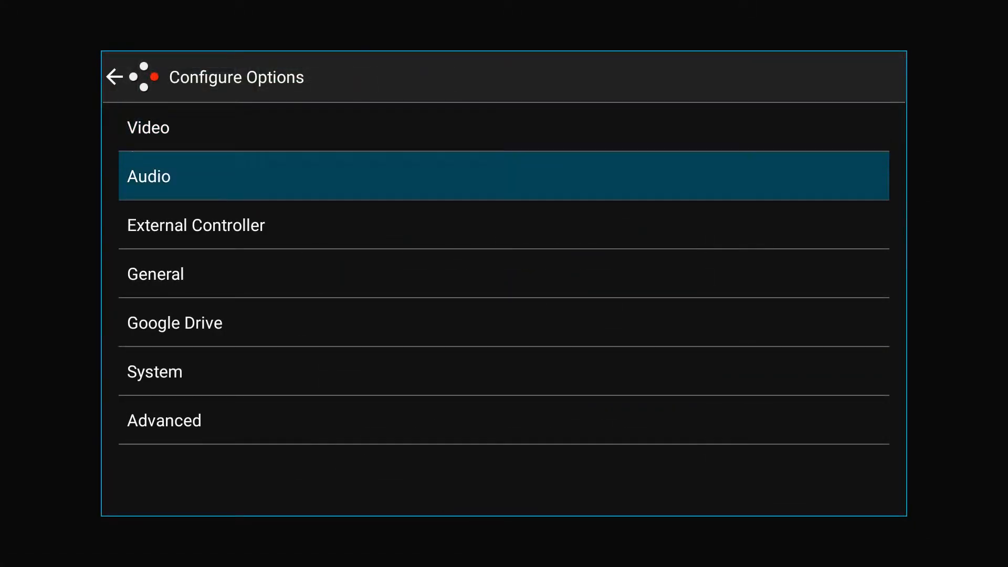
click(196, 225)
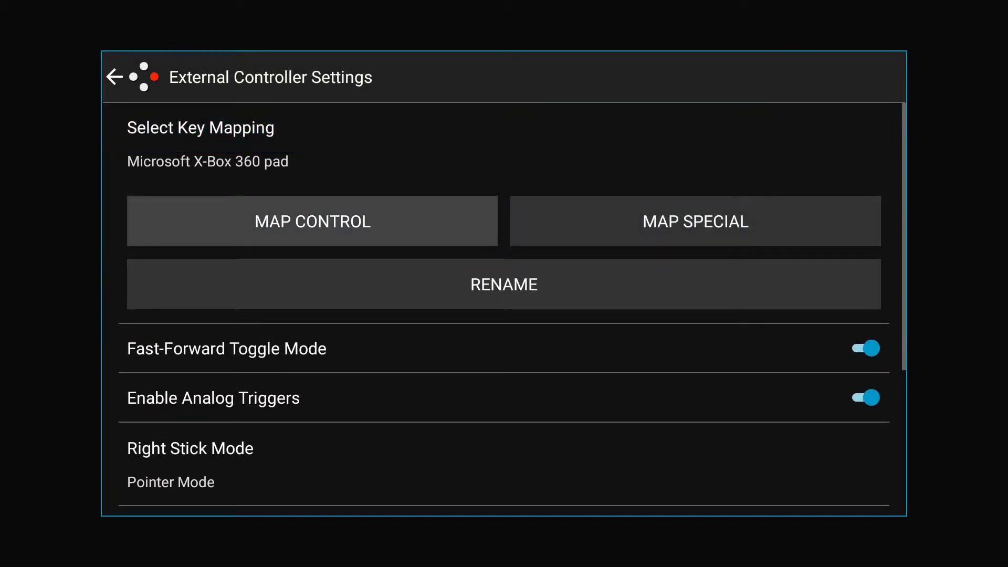
click(200, 127)
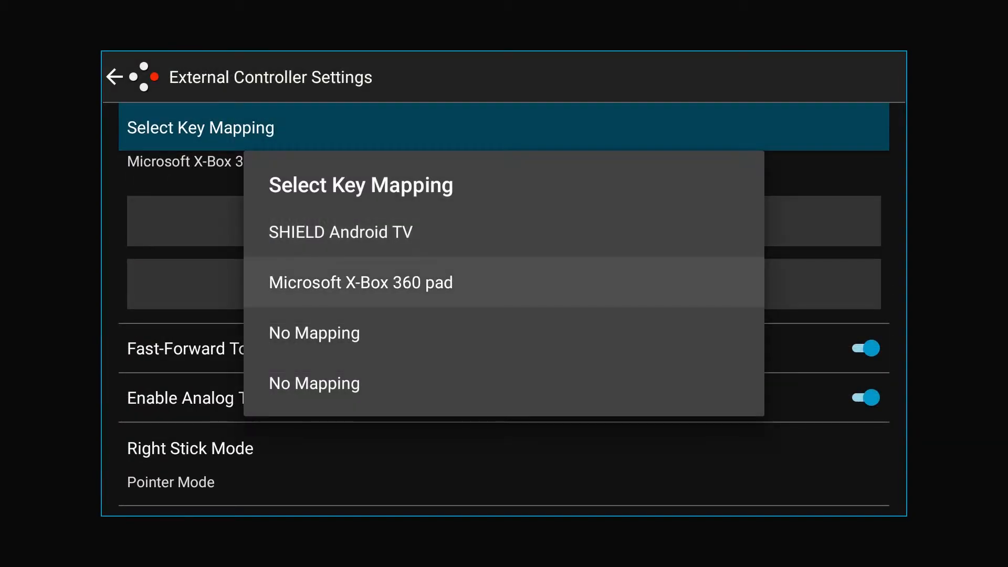
click(361, 283)
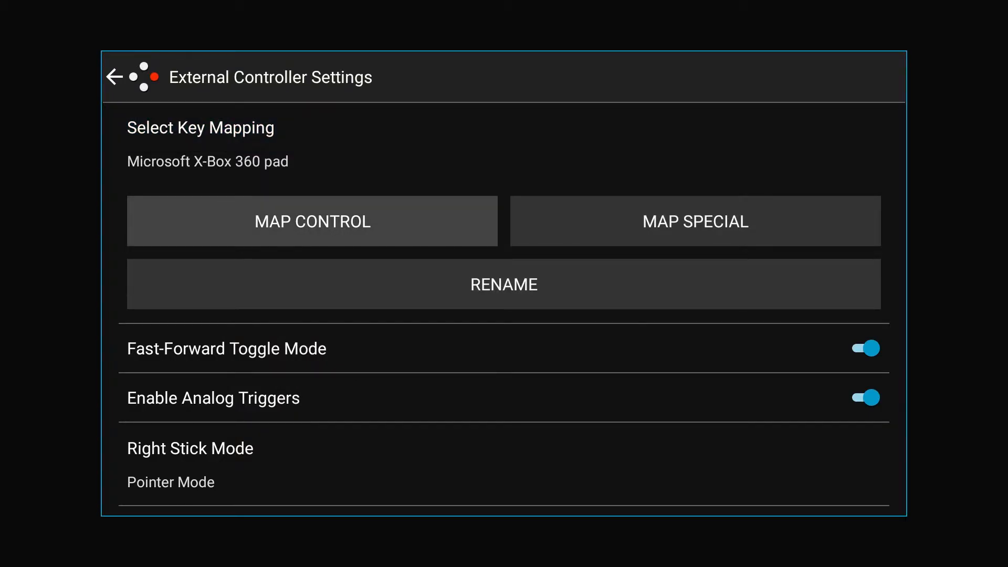
- Review the special hotkeys for fast forward and Open Menu, then return to controller settings
click(694, 221)
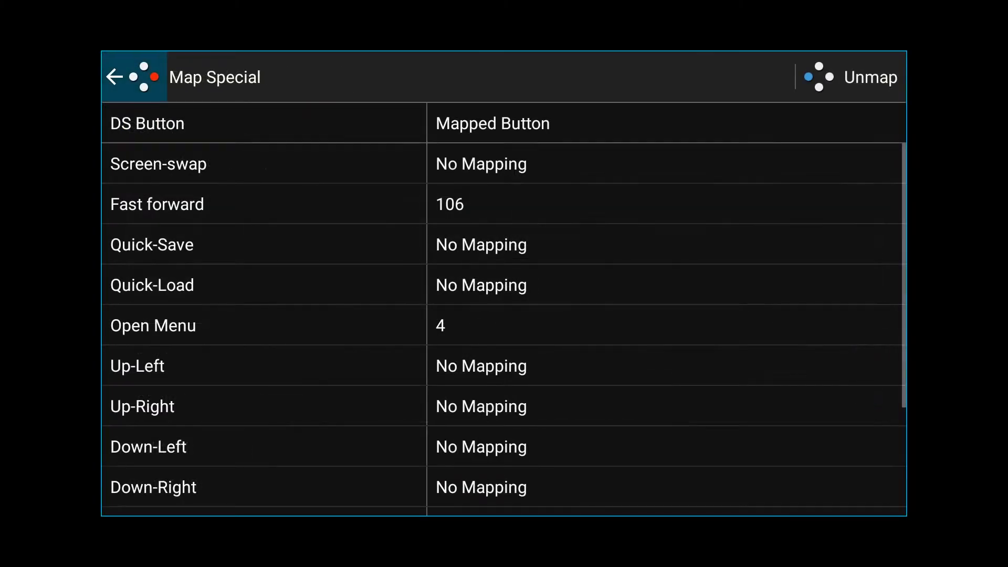
click(450, 203)
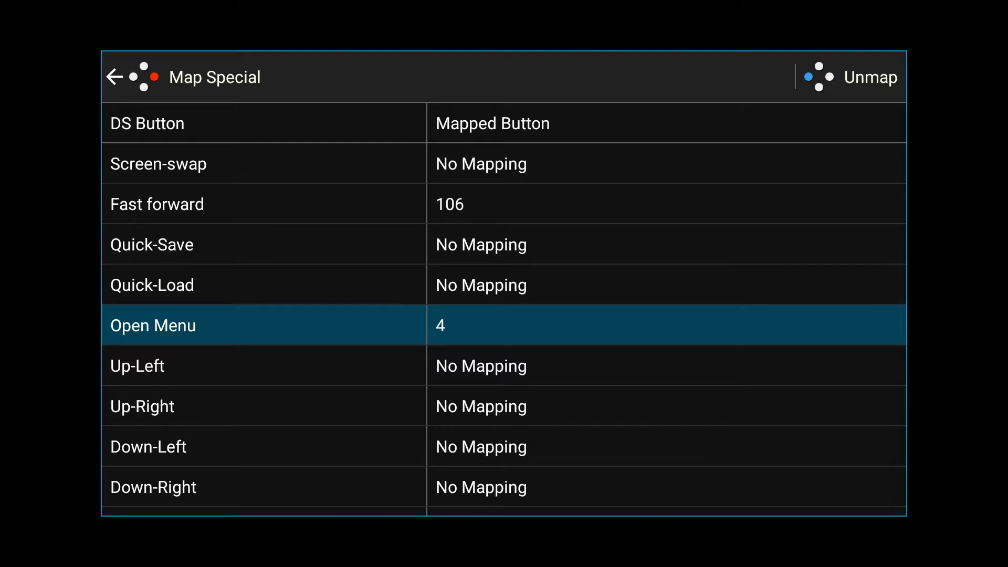
scroll(down, 3)
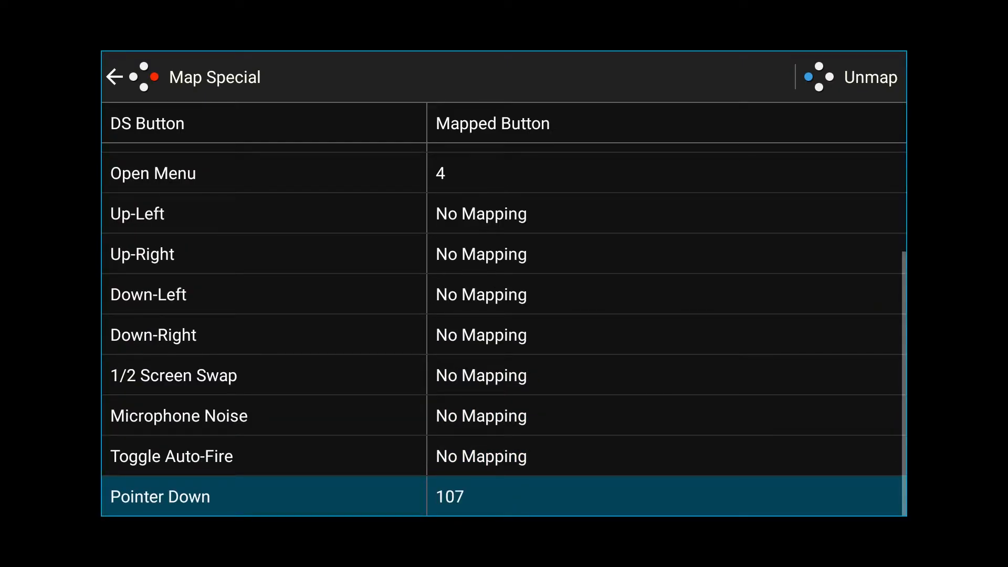
click(114, 77)
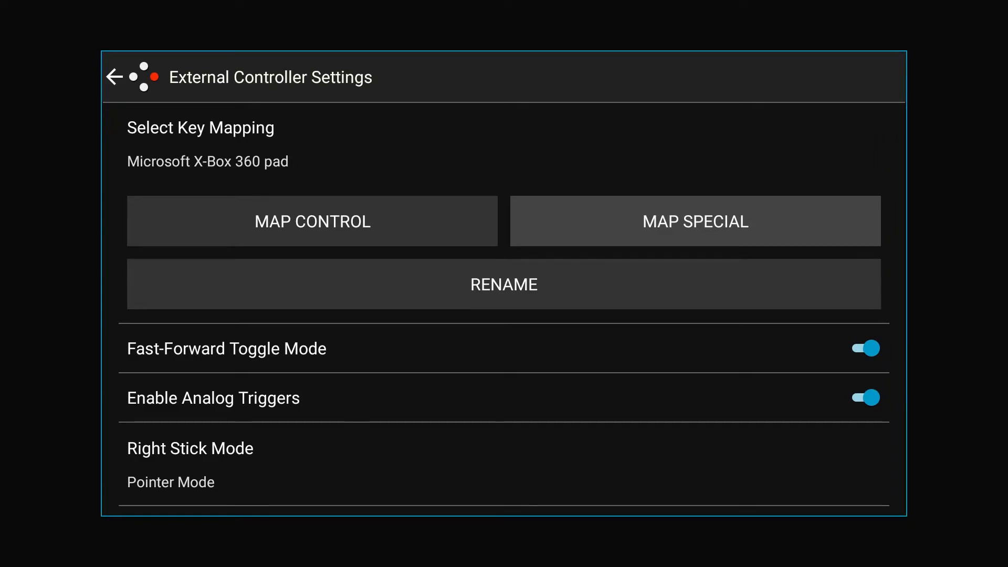
- Run Super Mario 64 DS with fast forward and the quick menu wheel, then close the game
click(114, 77)
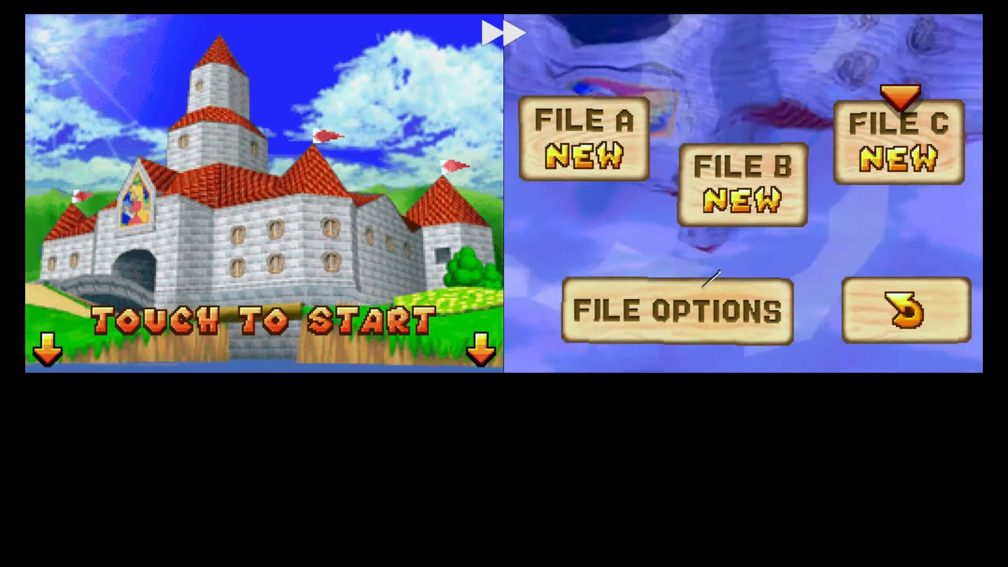
click(675, 312)
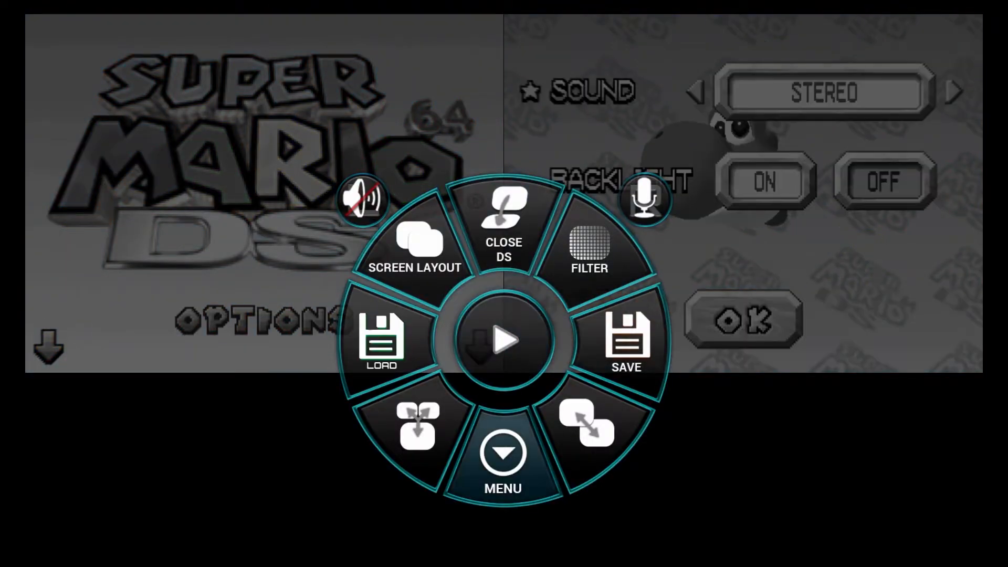
click(503, 457)
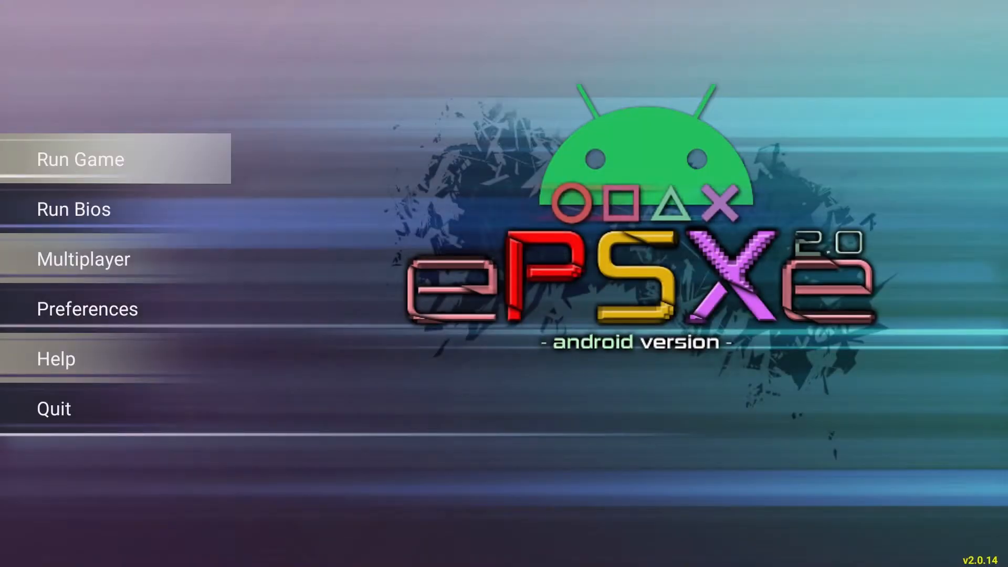
- Assign LoadState1 to L1 and SaveState1 to R1 in ePSXe's extra button functions
click(86, 308)
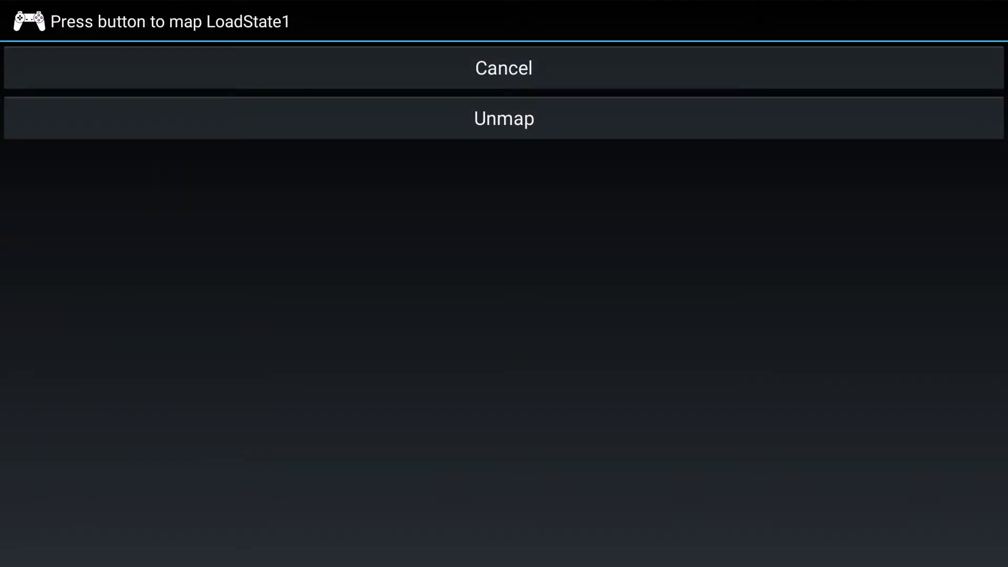
click(504, 67)
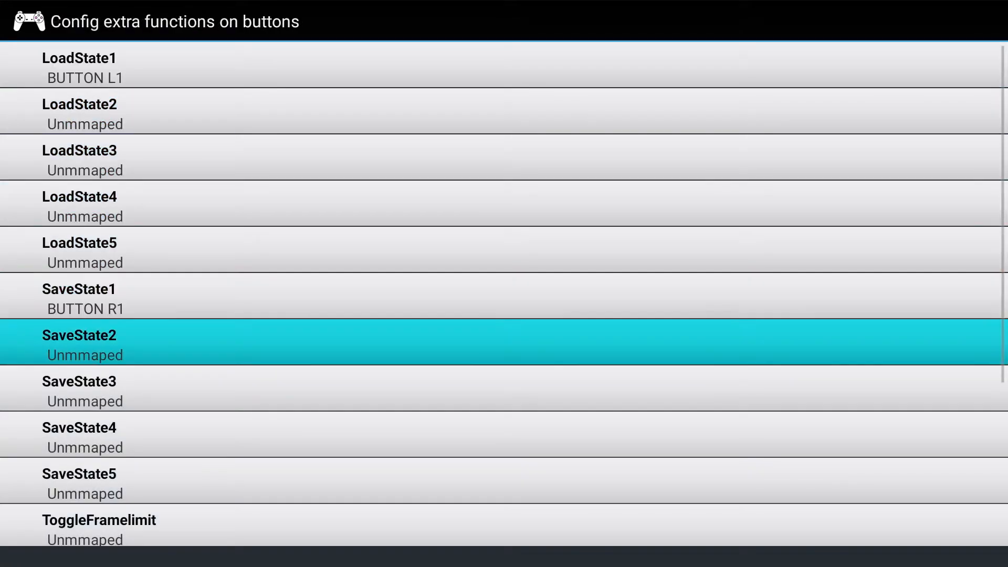
scroll(down, 3)
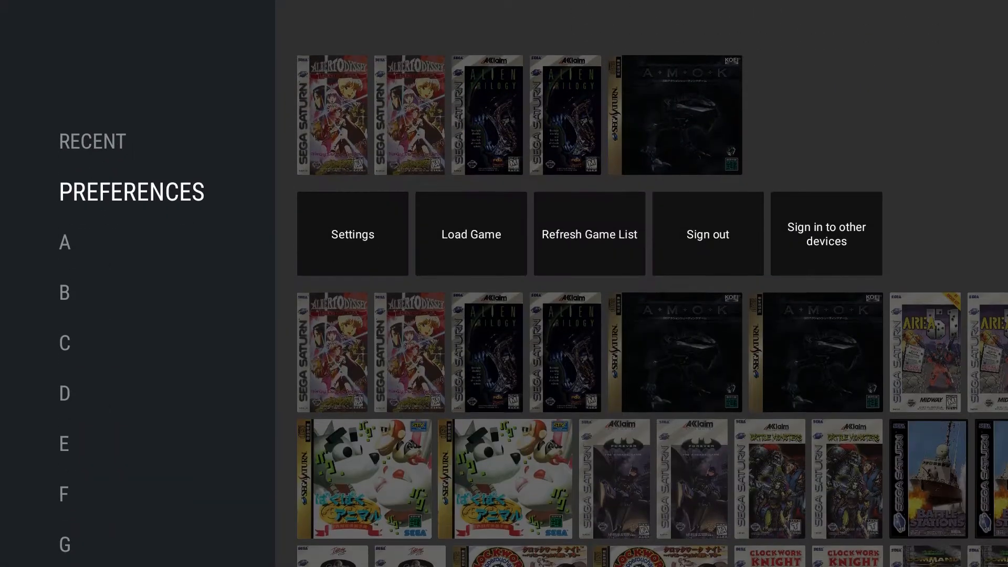
click(352, 233)
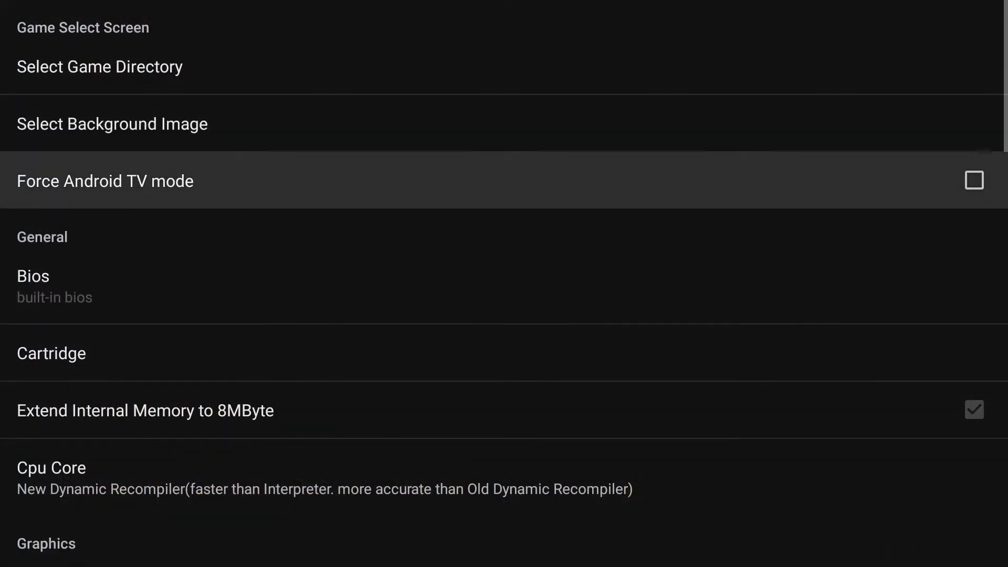
scroll(down, 3)
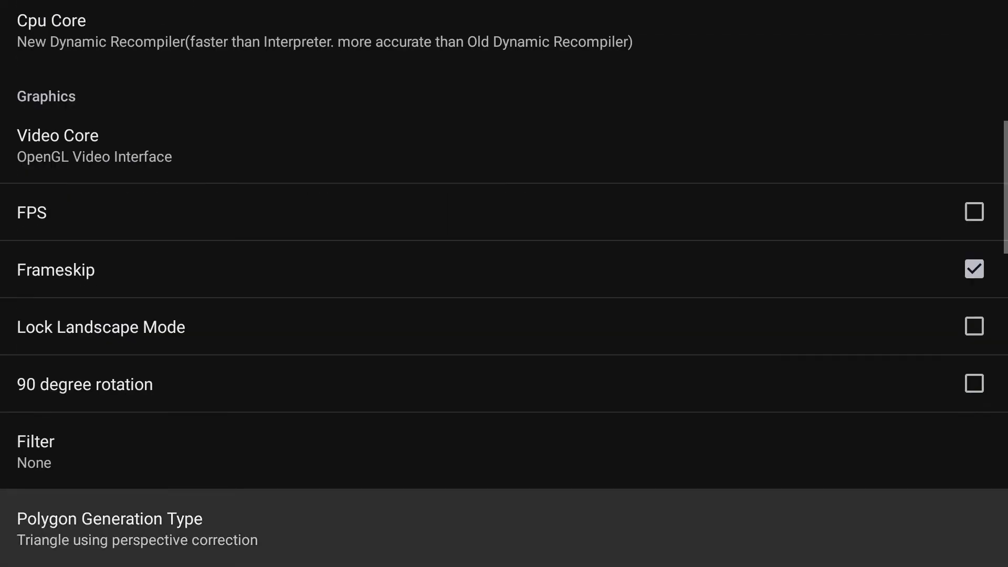
scroll(down, 3)
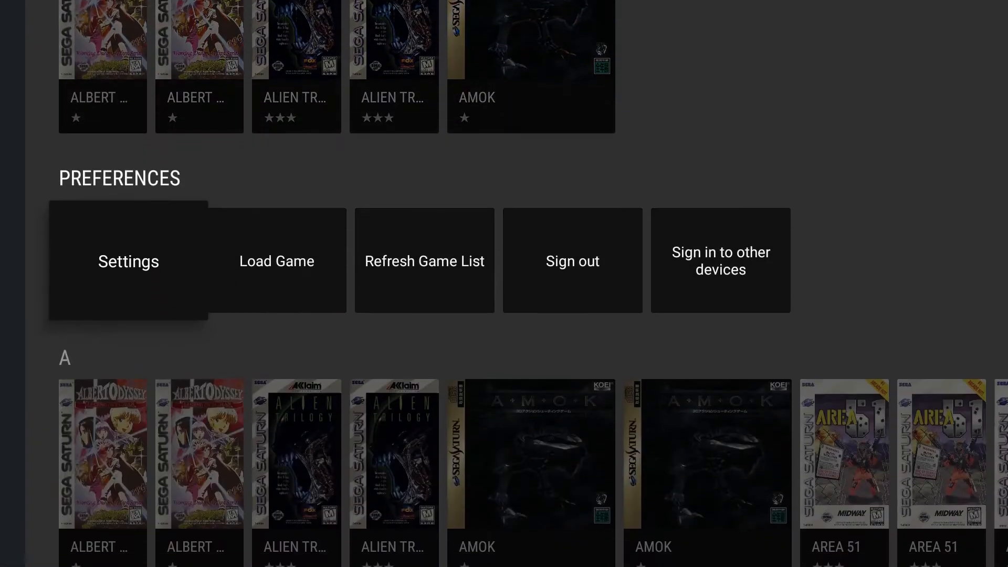
click(128, 261)
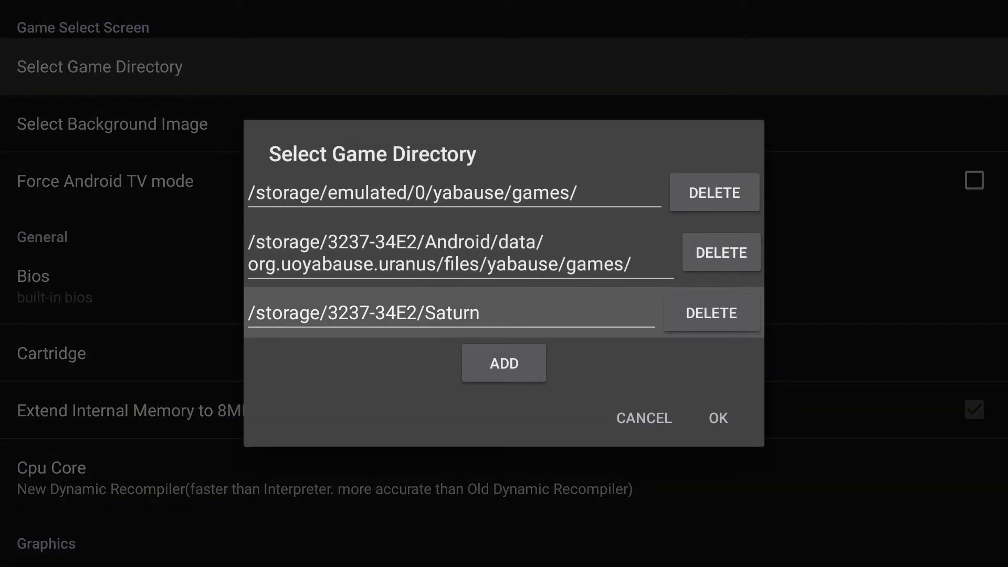
- Add /storage/3237-34E2/Saturn to Yaba Sanshiro's game directories and confirm the list
click(503, 362)
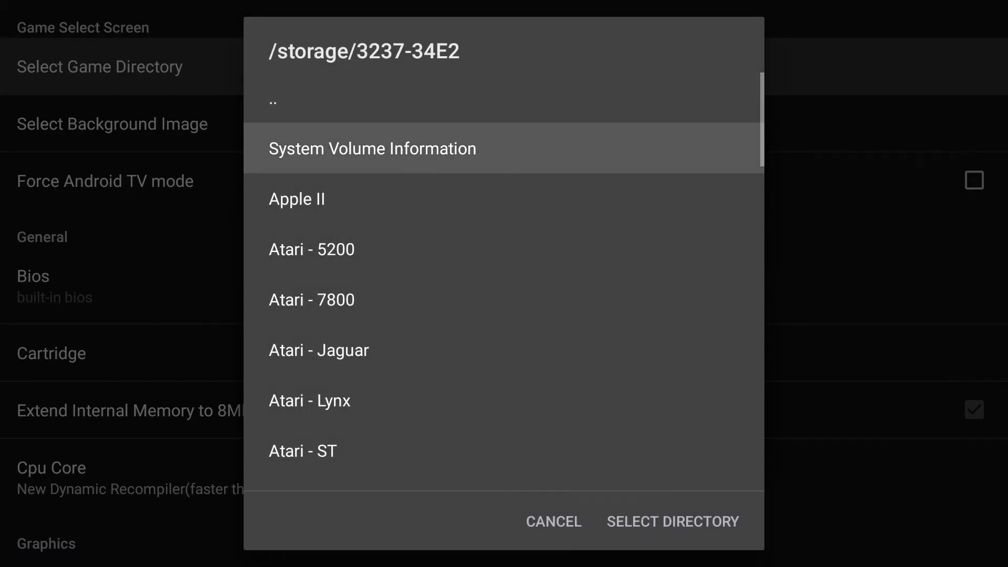
scroll(down, 3)
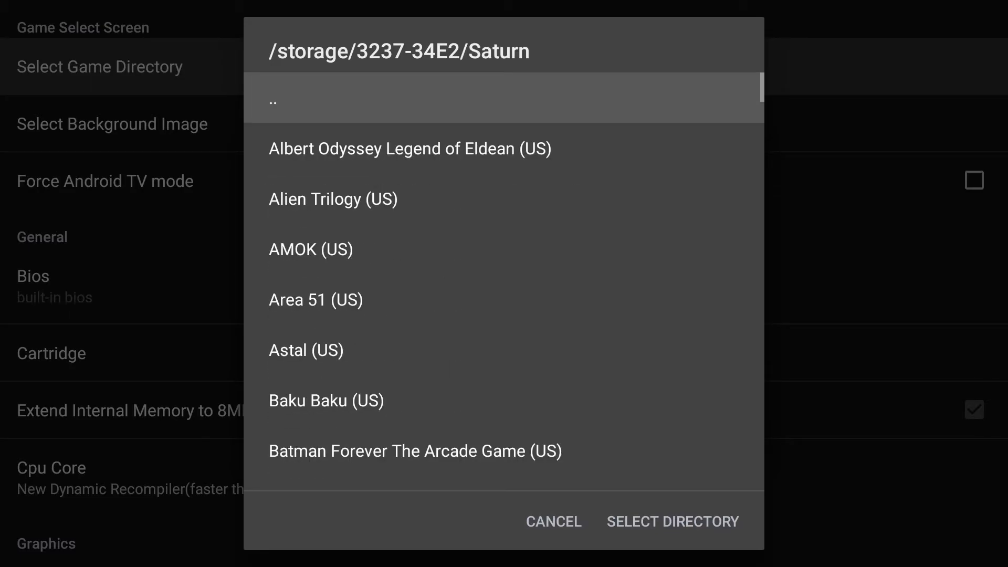
scroll(down, 3)
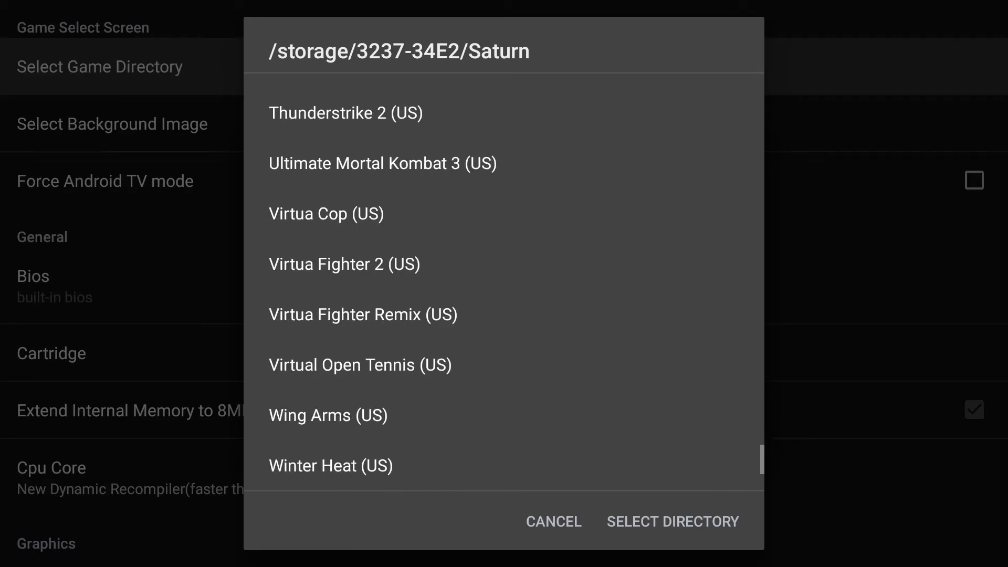
click(672, 521)
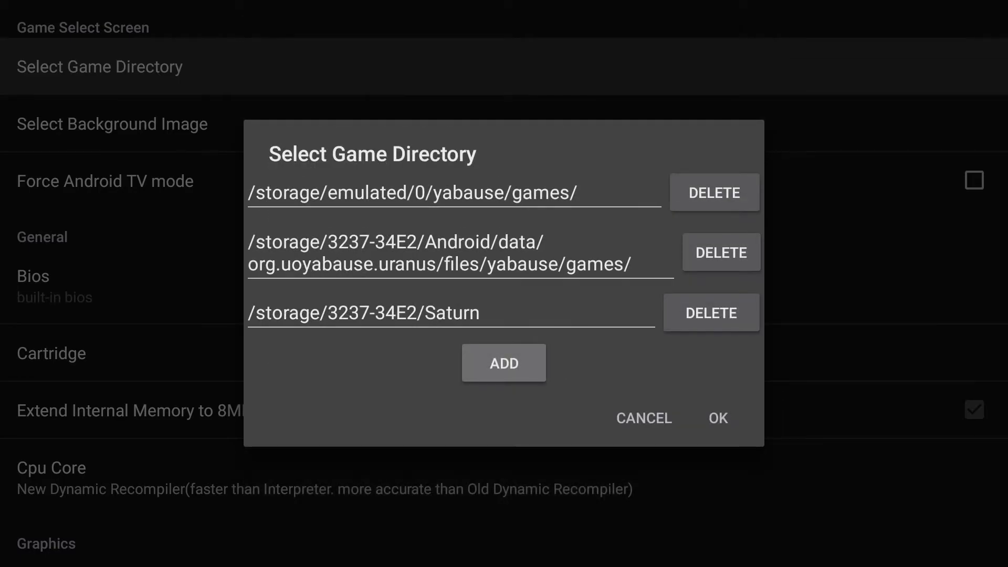
click(718, 418)
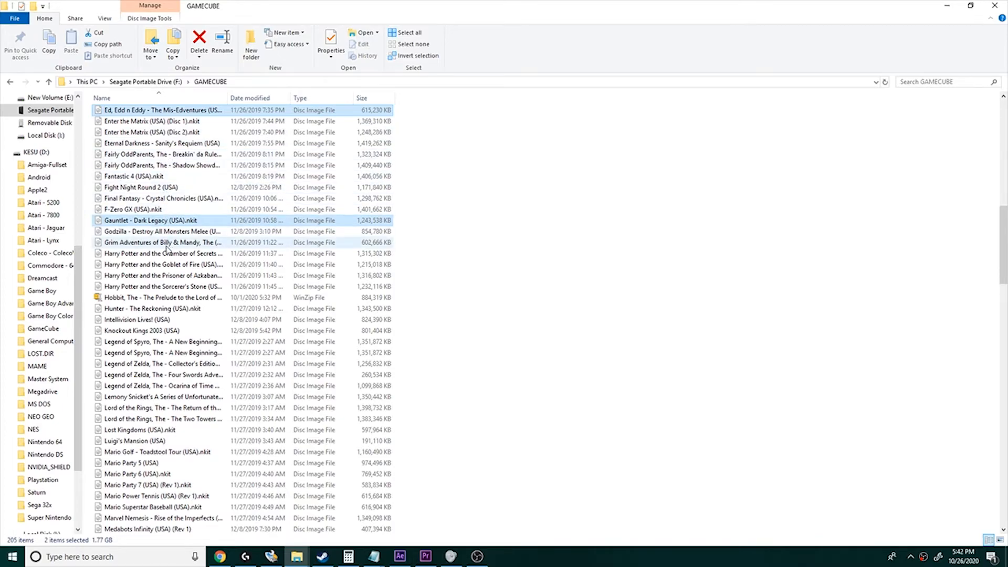
- Copy Ed, Edd n Eddy, Gauntlet Dark Legacy and Hunter The Reckoning from F:\GAMECUBE into D:\GameCube
click(152, 308)
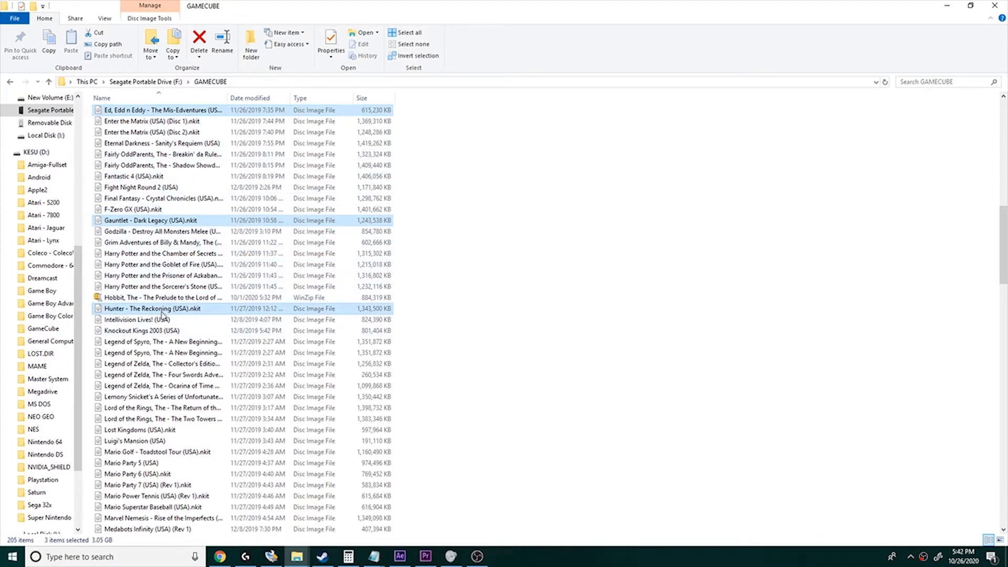
right_click(152, 309)
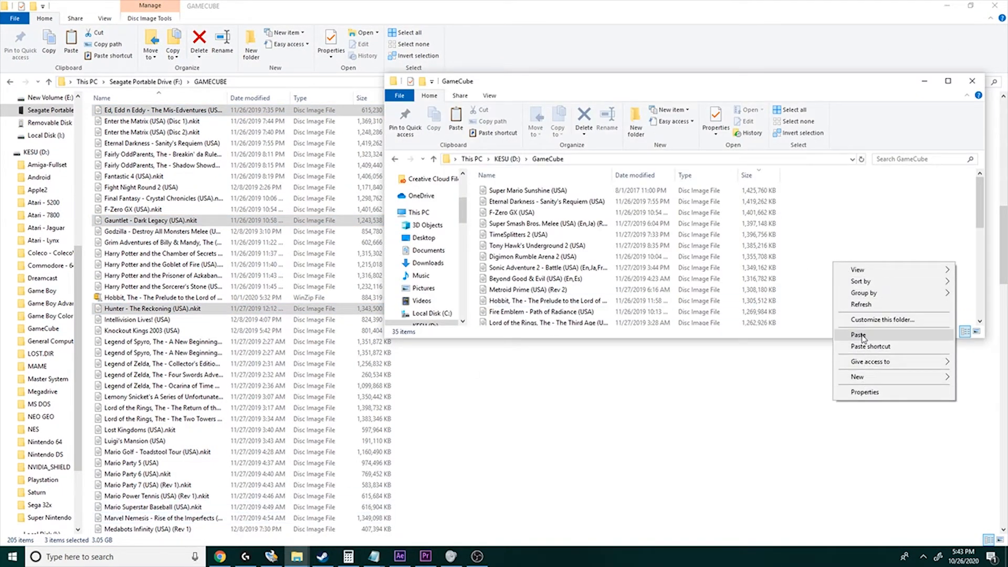
click(859, 335)
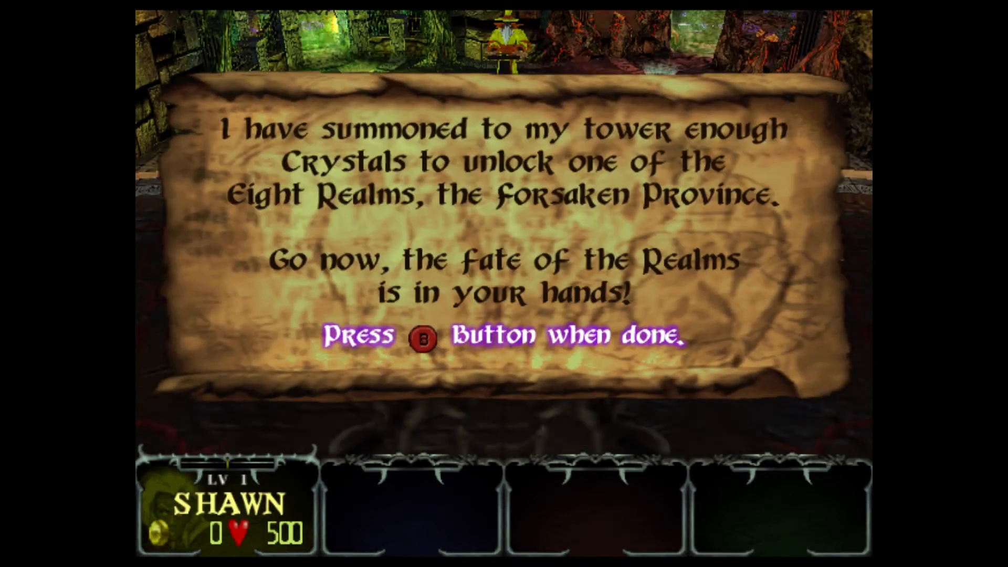
- Dismiss Gauntlet Dark Legacy's crystal and congratulations messages, then exit emulation to the library
key(b)
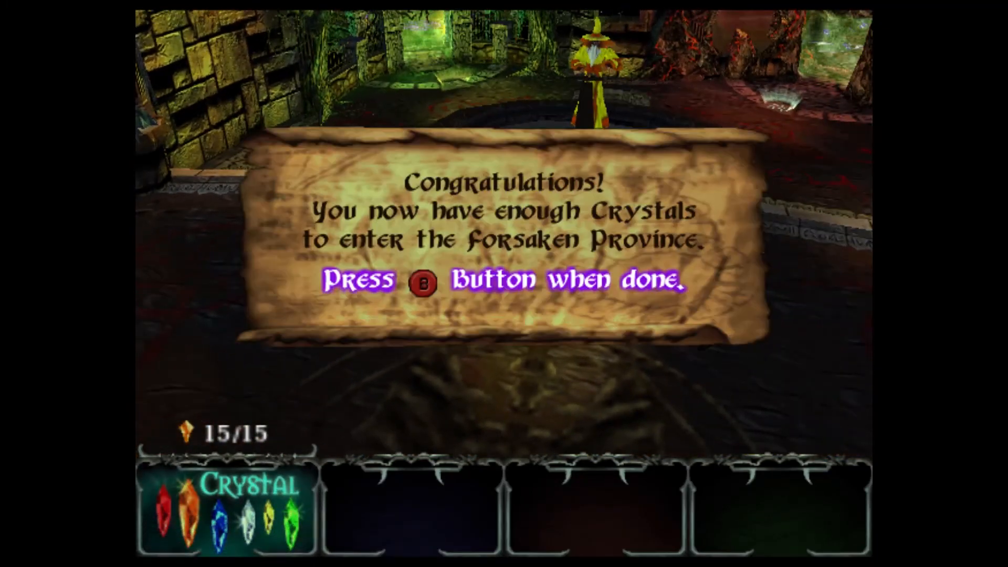
key(b)
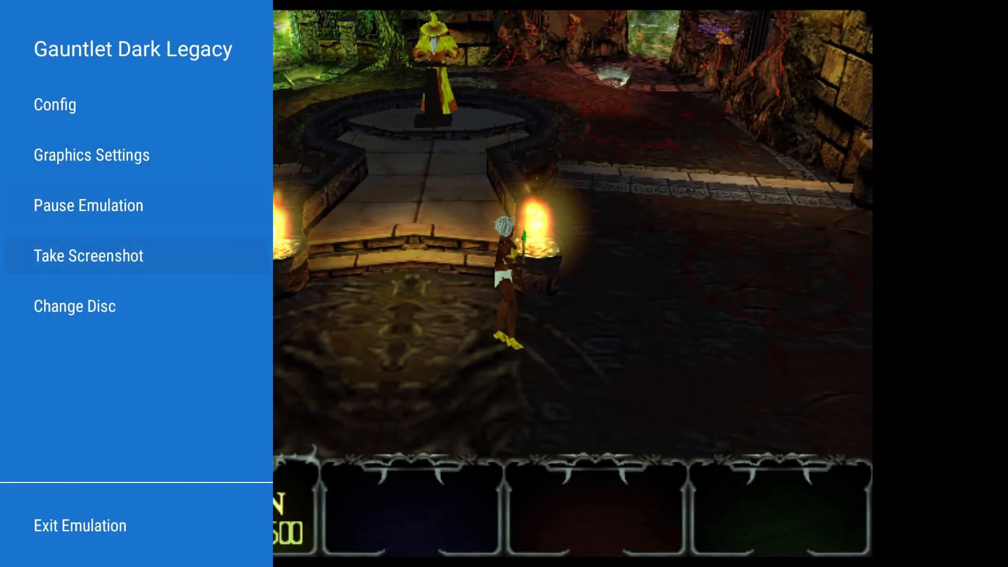
click(80, 525)
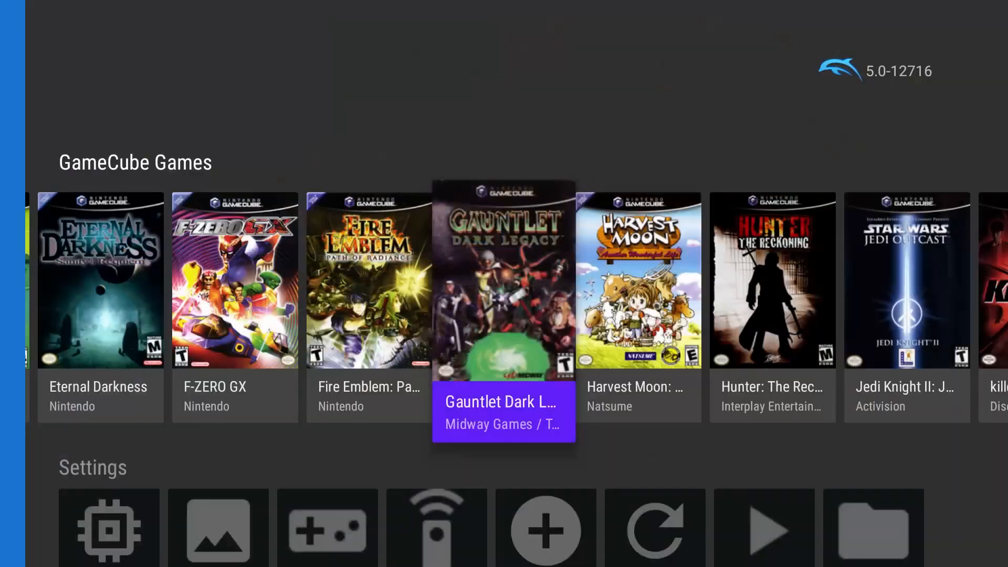